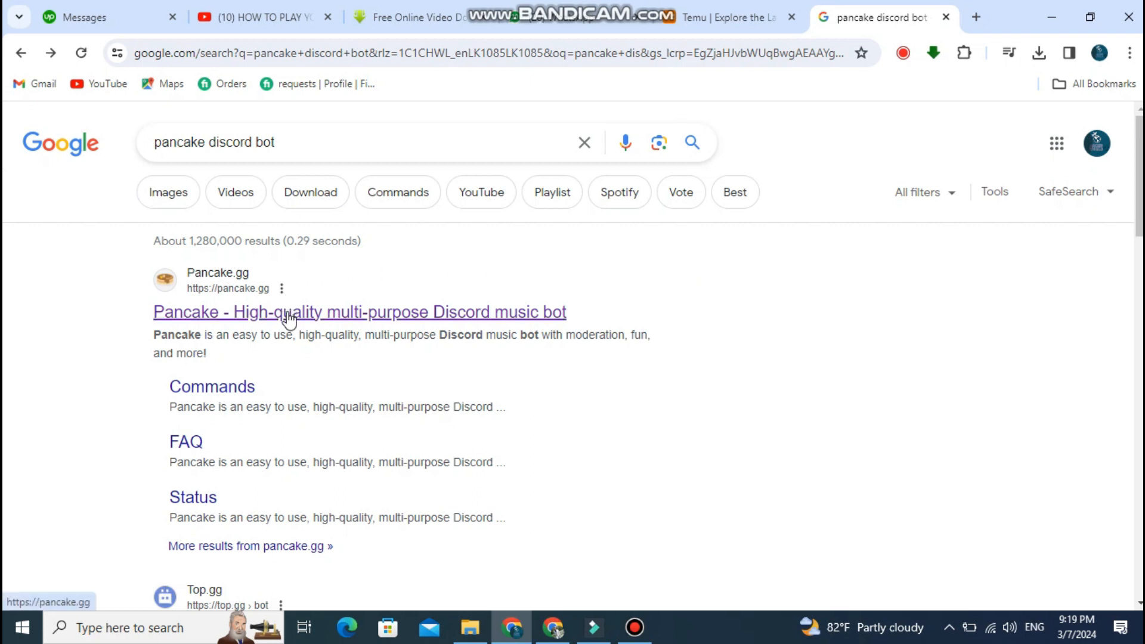
Open the Pancake.gg homepage from the 'Pancake - High-quality multi-purpose Discord music bot' result
click(359, 311)
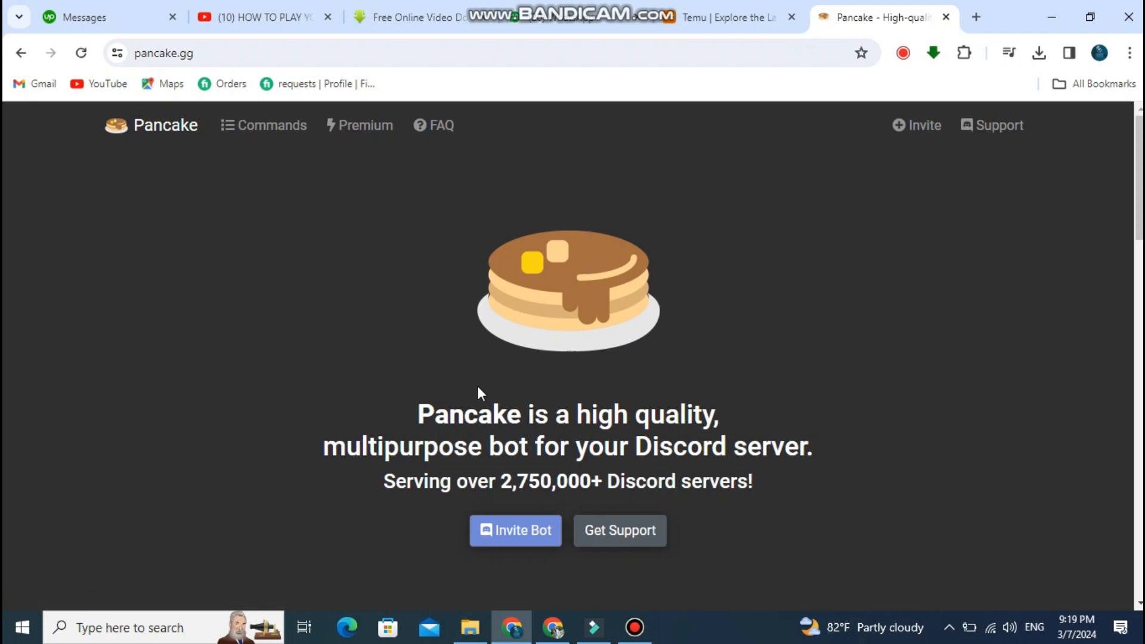
Invite Pancake, choose your server under 'Add to server', and continue the authorization
click(515, 529)
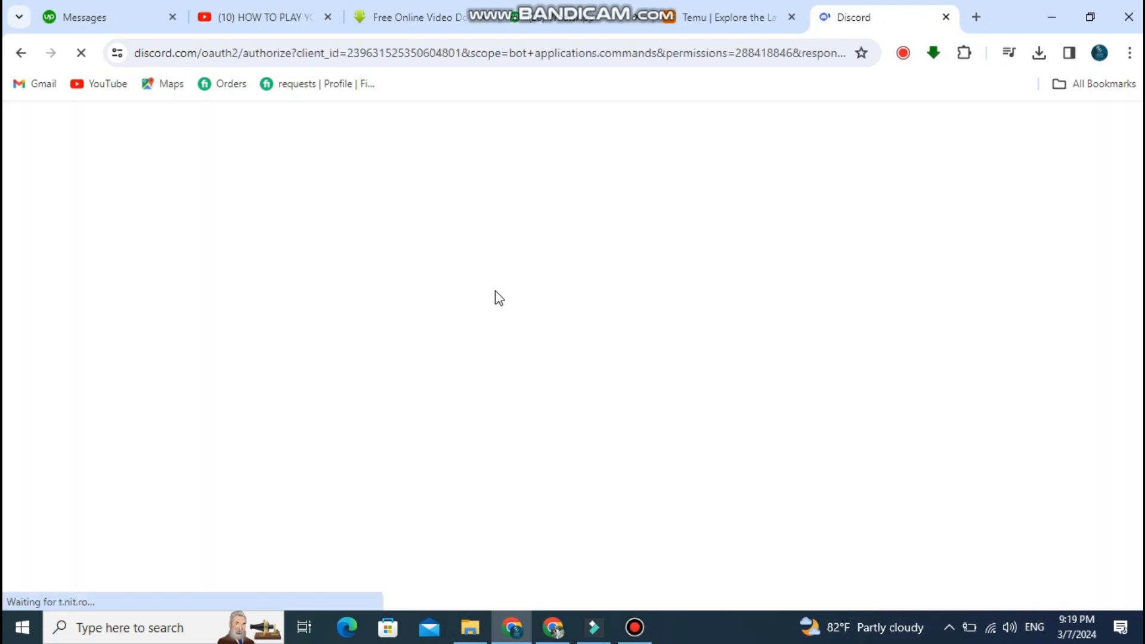
mouse_move(713, 286)
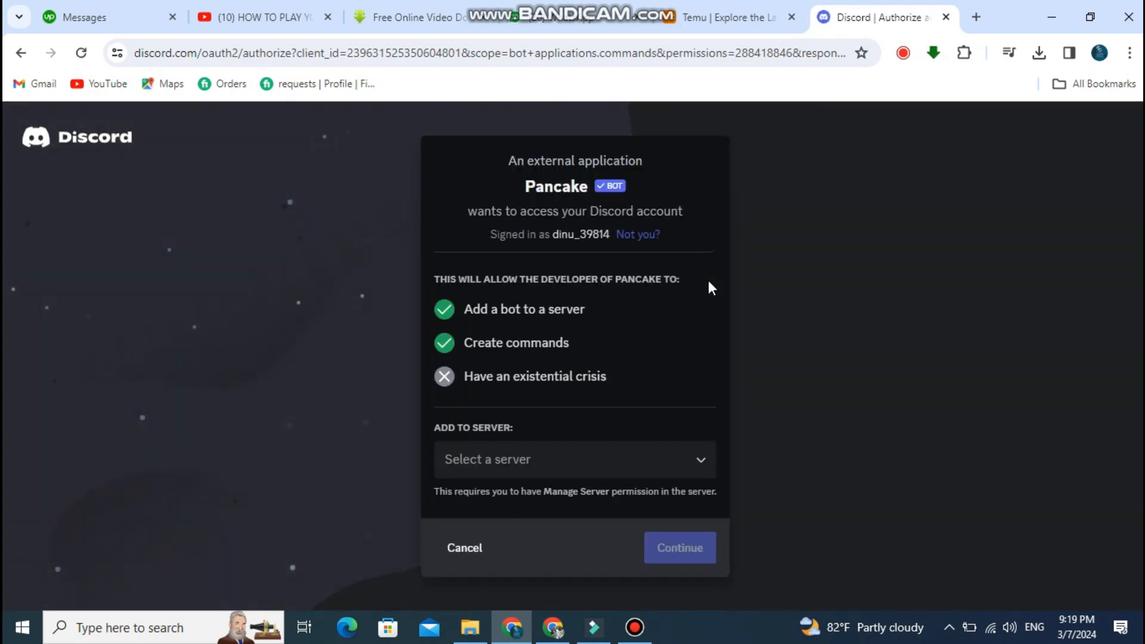
mouse_move(630, 468)
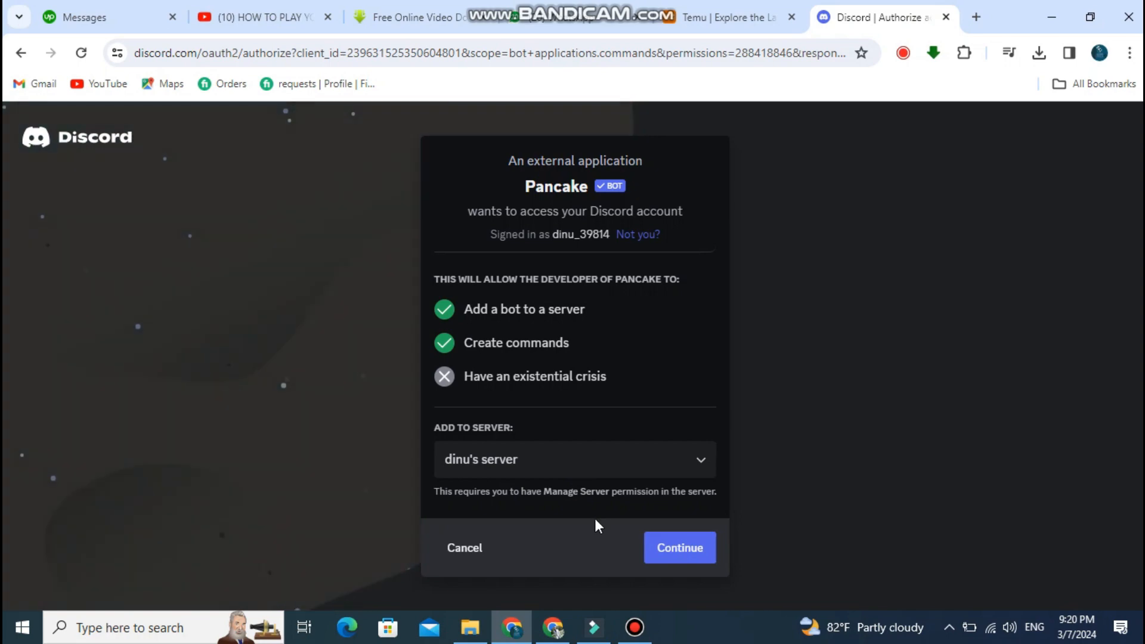
click(678, 548)
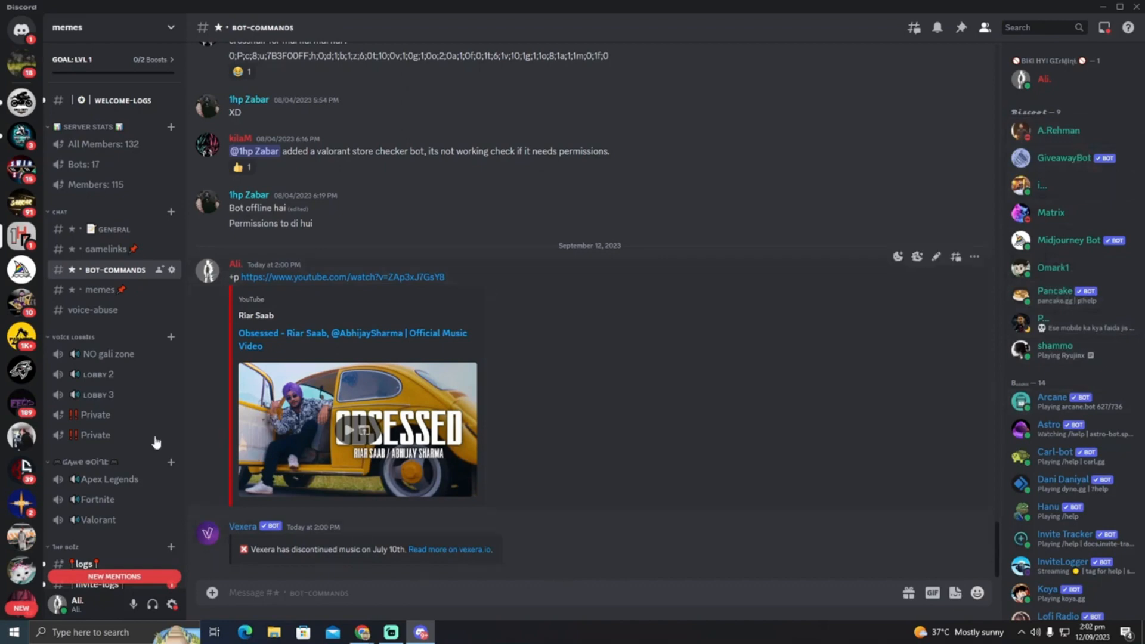
mouse_move(95, 373)
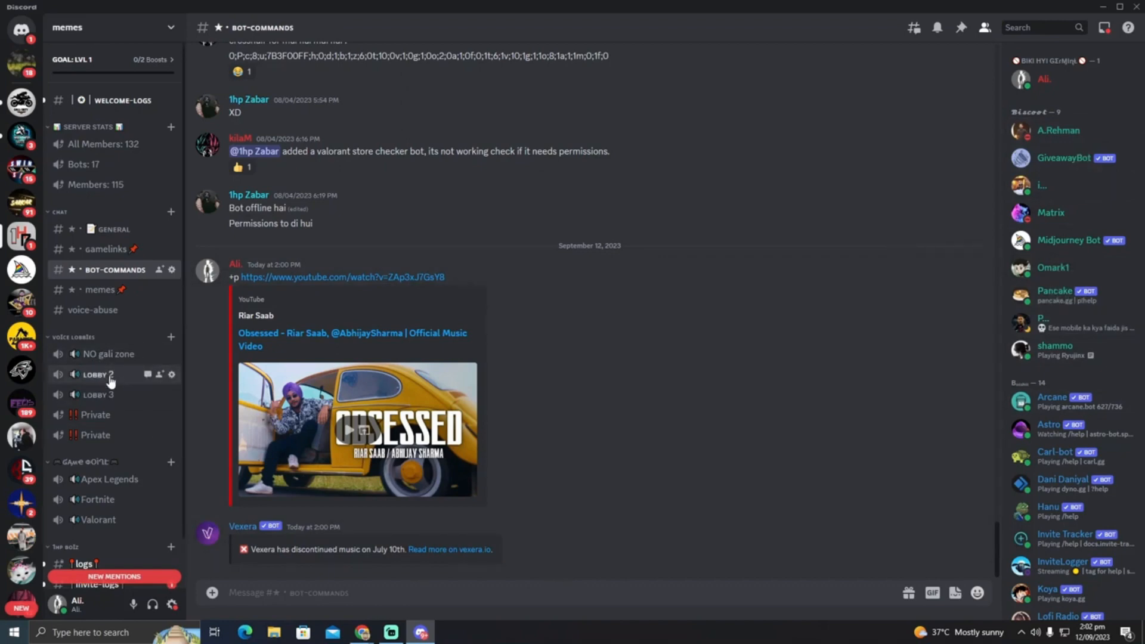
Connect to the Lobby 2 voice channel on the memes server
click(96, 374)
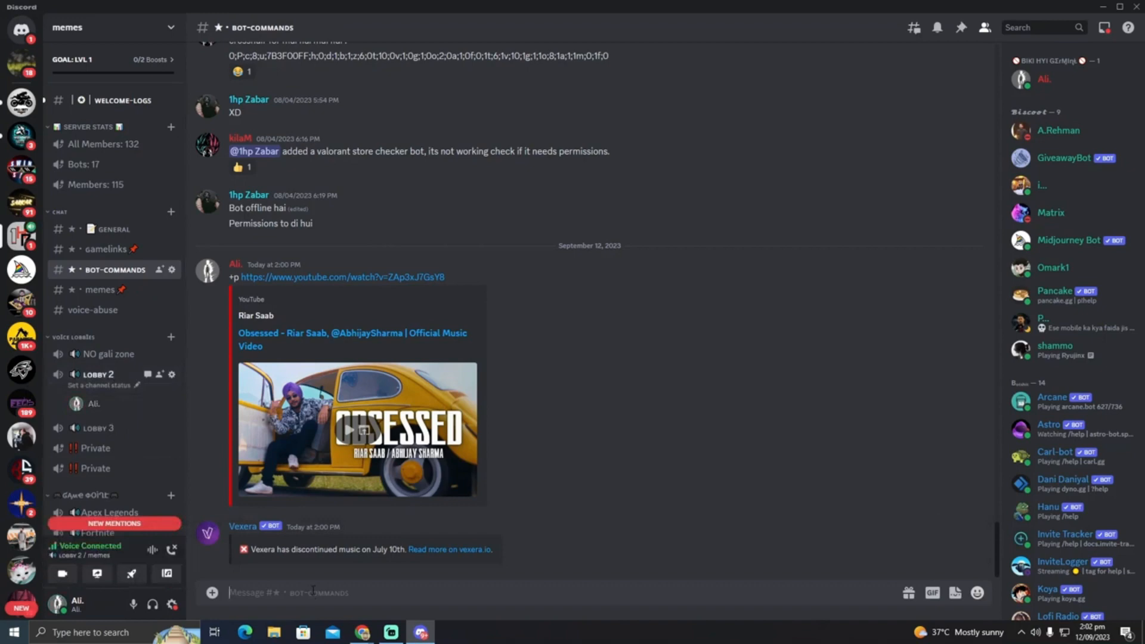
Send p!invite in bot-commands to get Pancake's invite link, then start the join command
text(p)
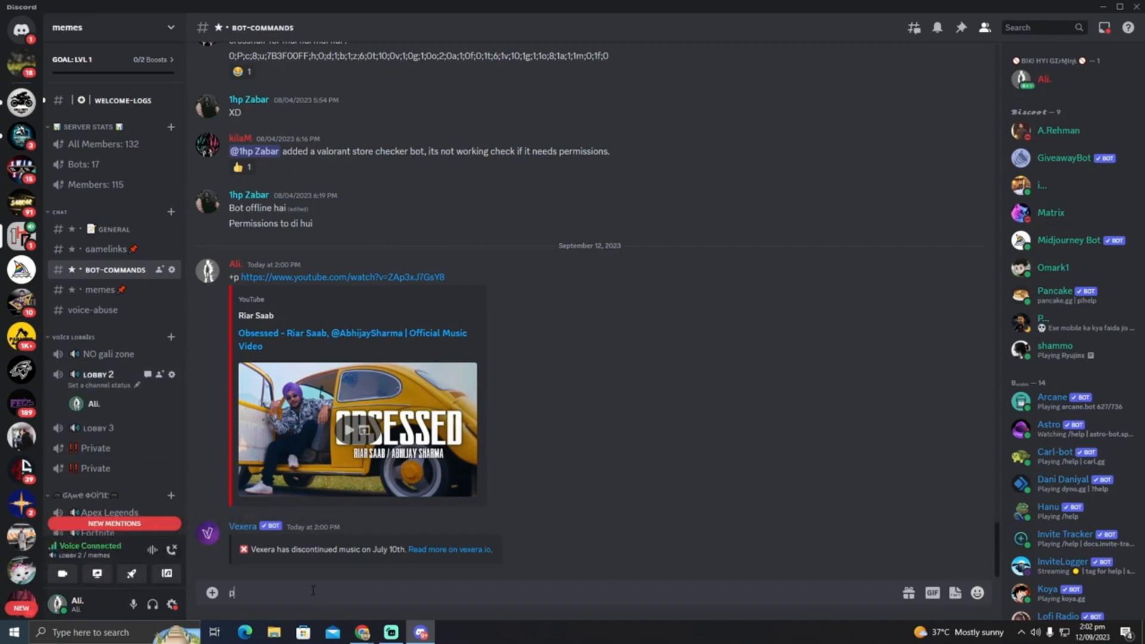
text(!)
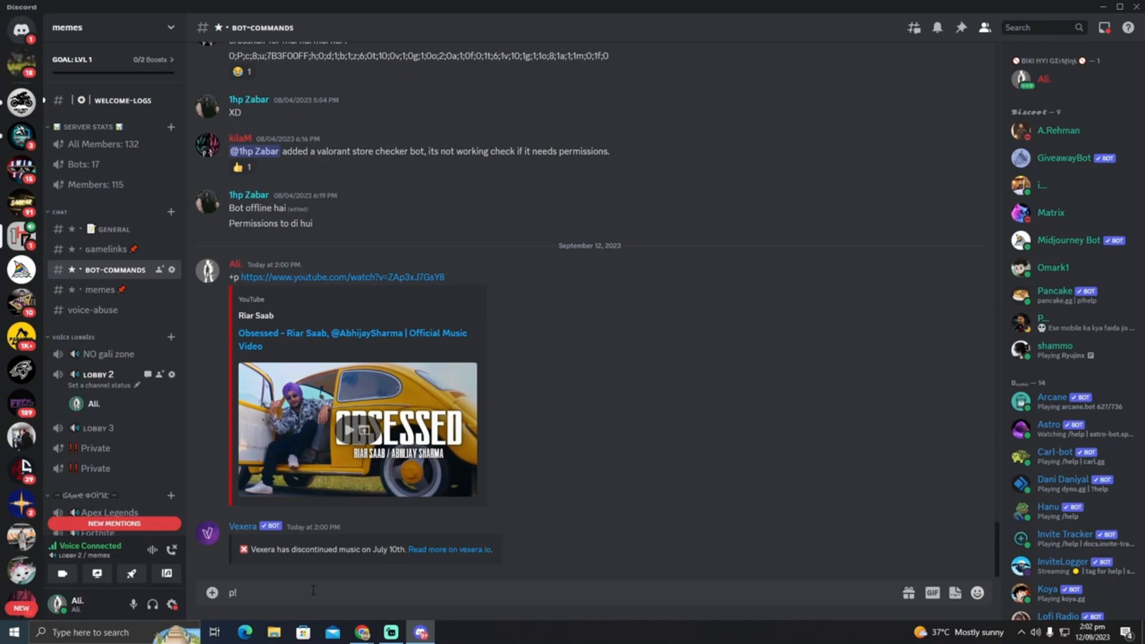
text(in)
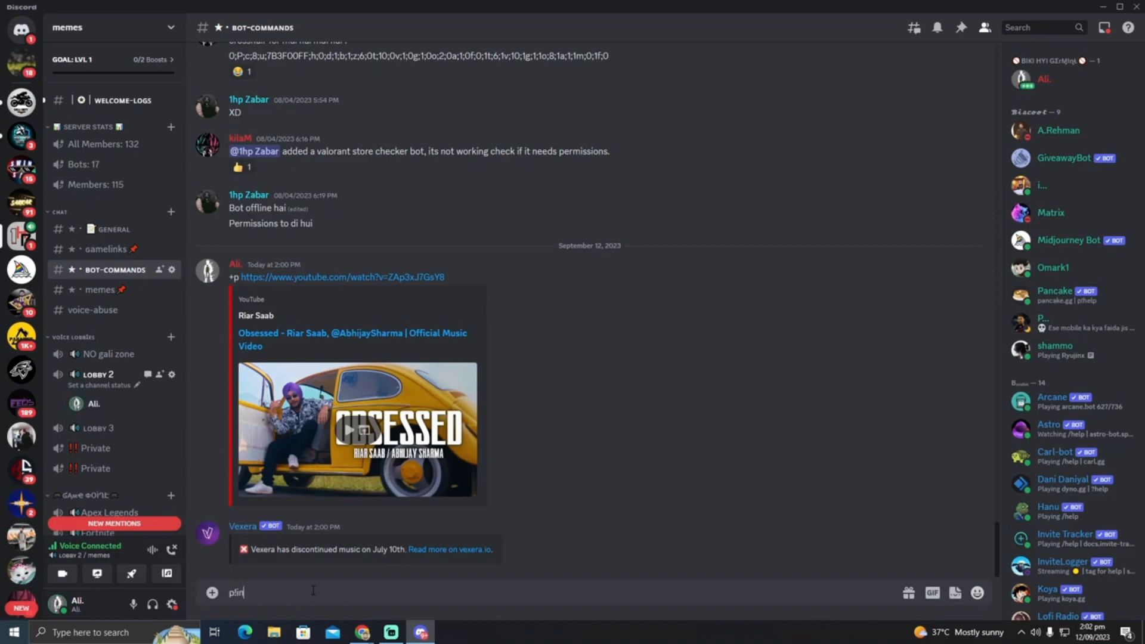
key(enter)
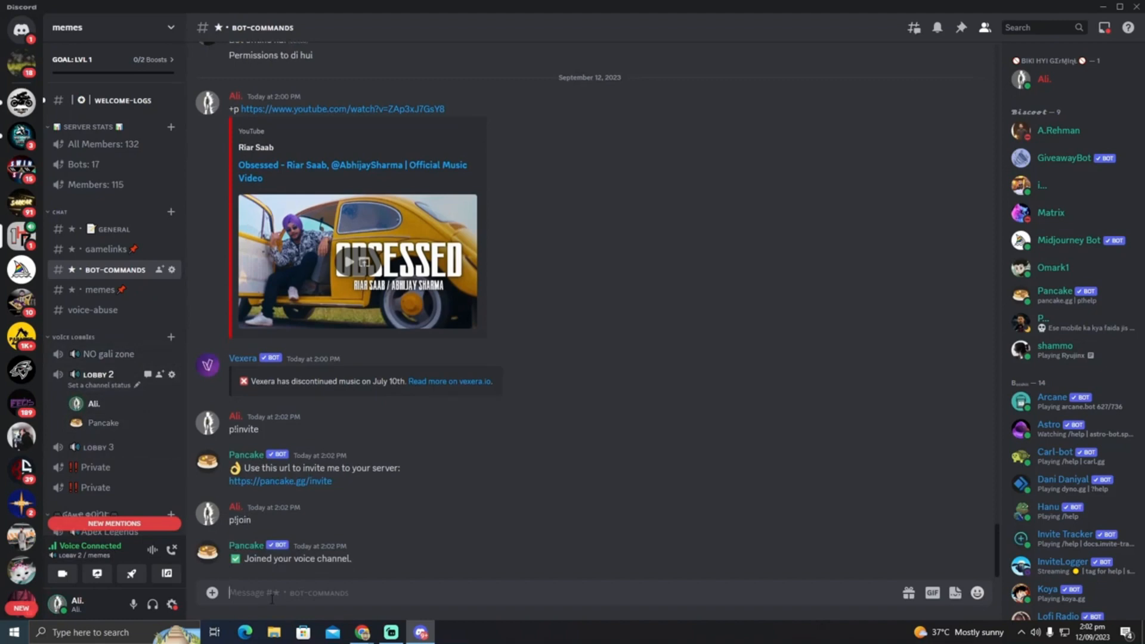
text(p!)
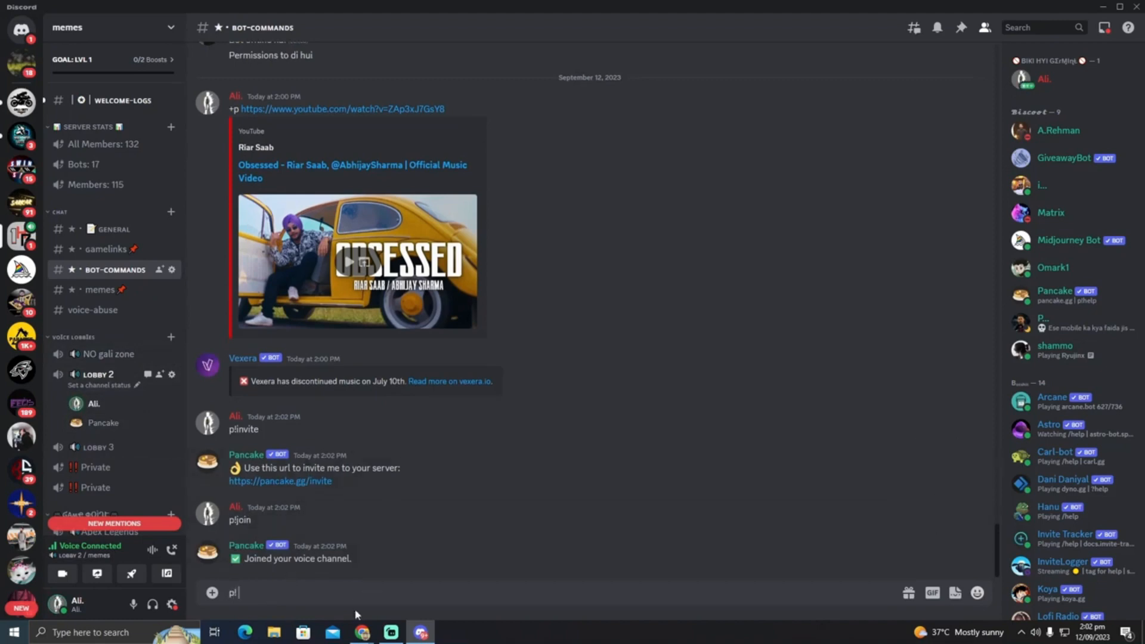
Bring Chrome forward and switch to the Obsessed – Riar Saab YouTube video tab
click(279, 480)
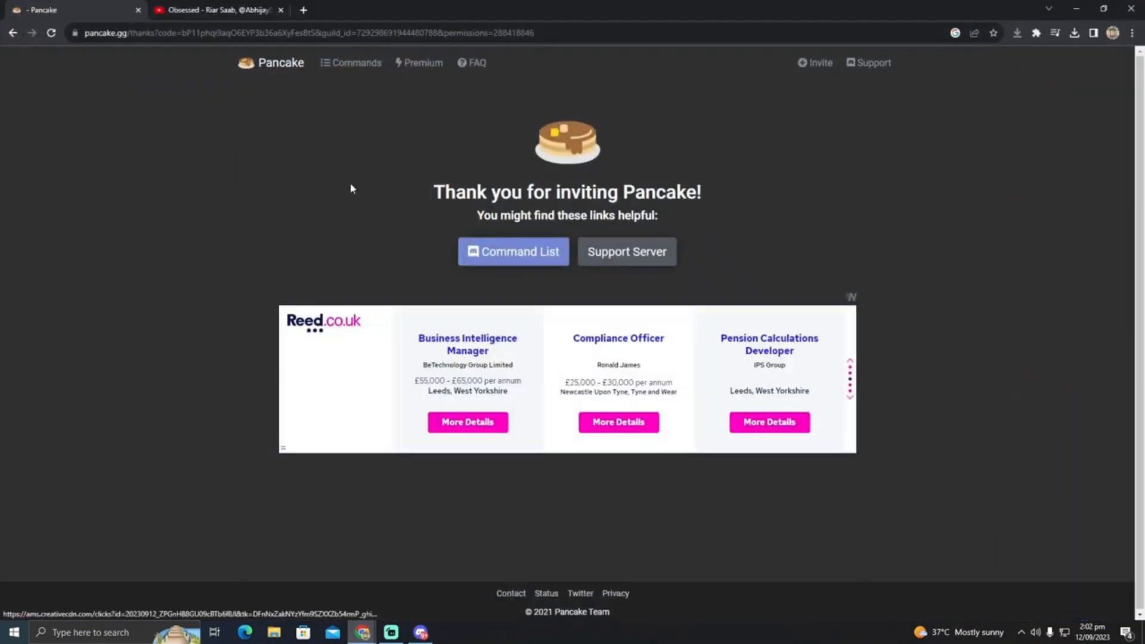
click(215, 10)
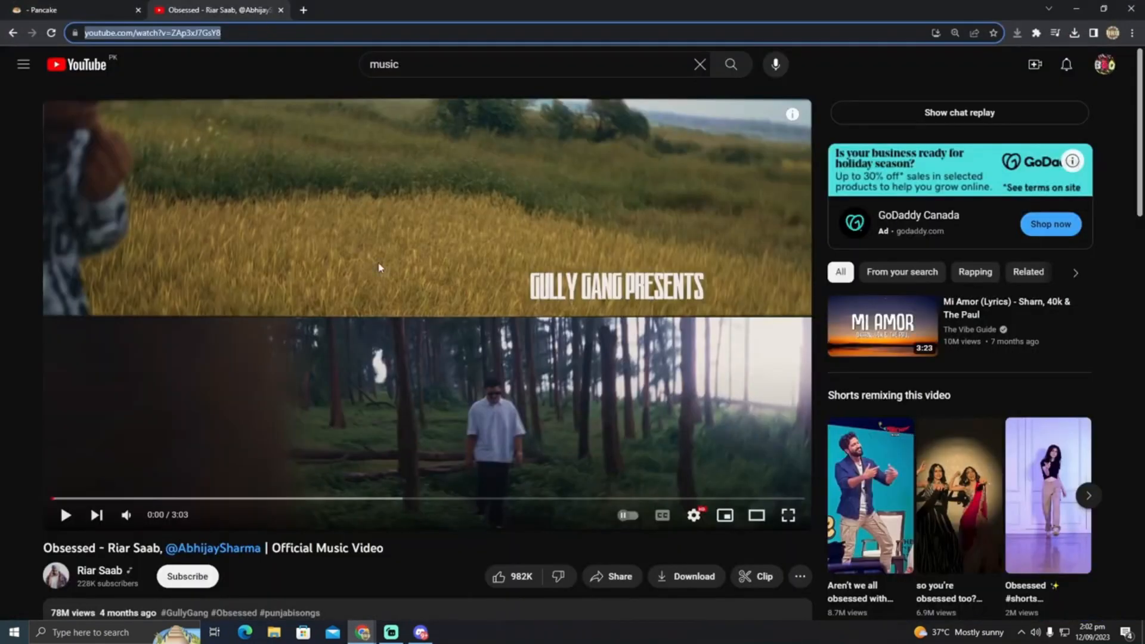